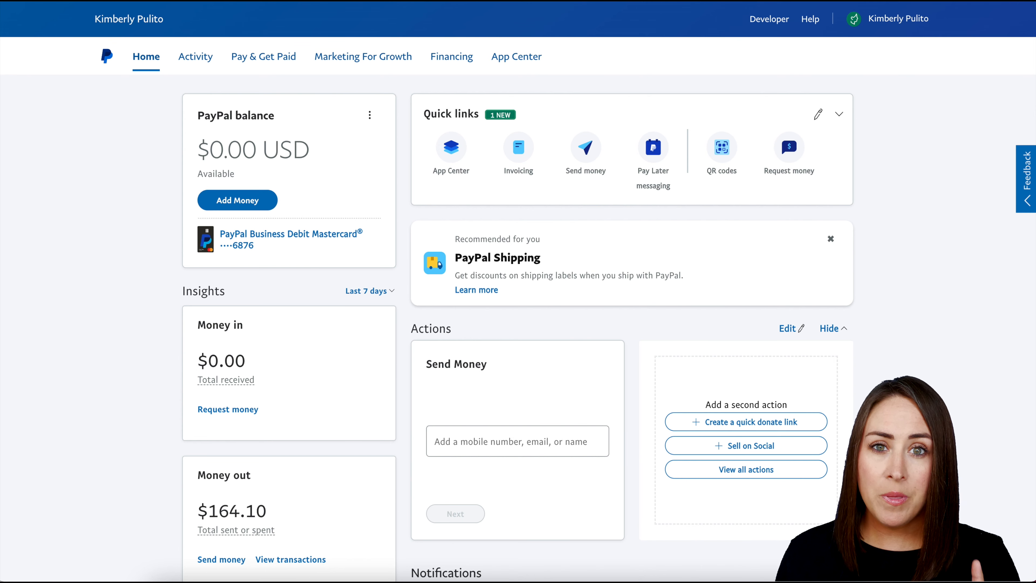
Step: Show the account dropdown with message center, profile and account settings options
click(897, 18)
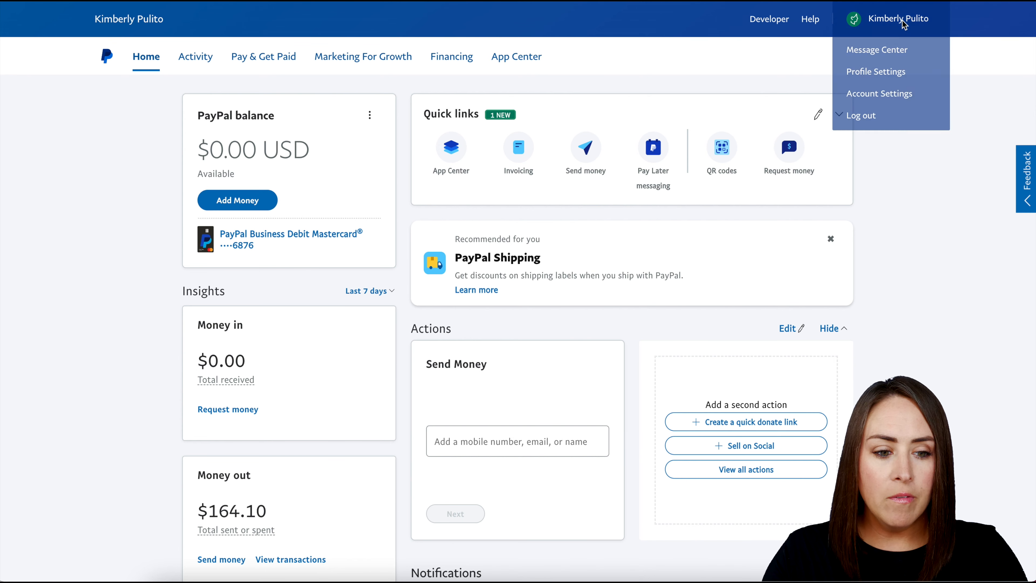
mouse_move(879, 94)
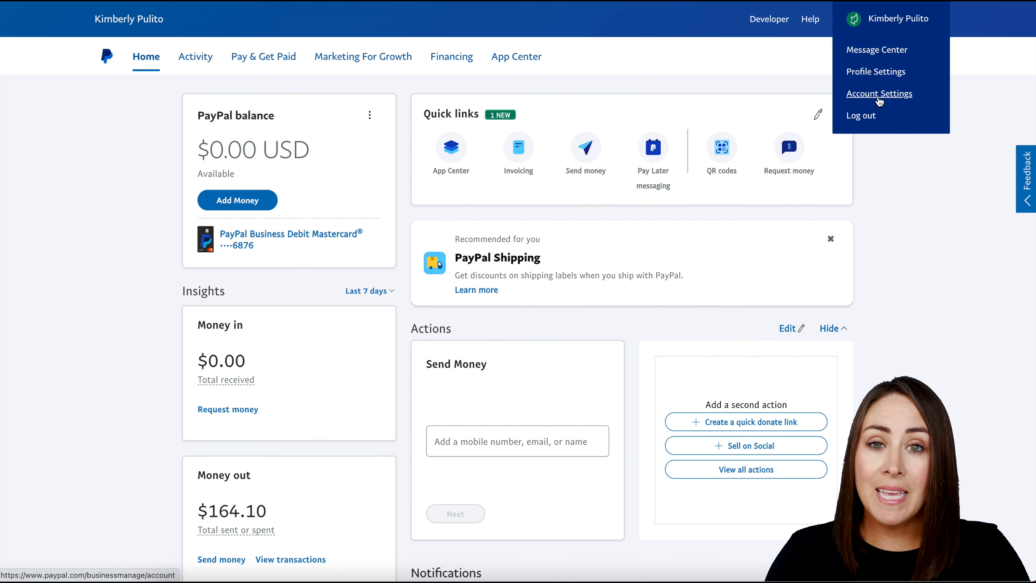
Step: Go to Account Settings, landing on the Account access section
click(879, 93)
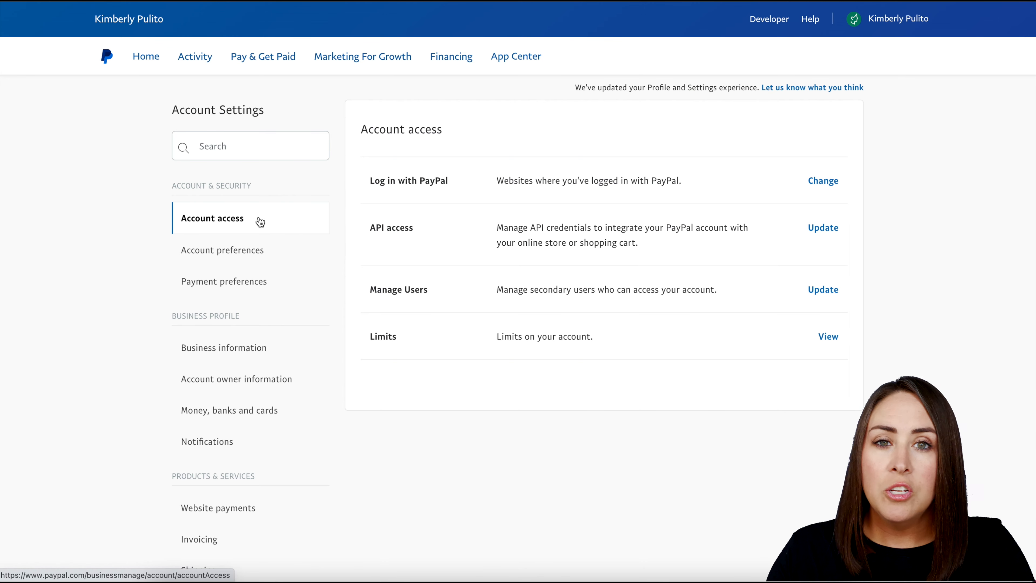
mouse_move(367, 224)
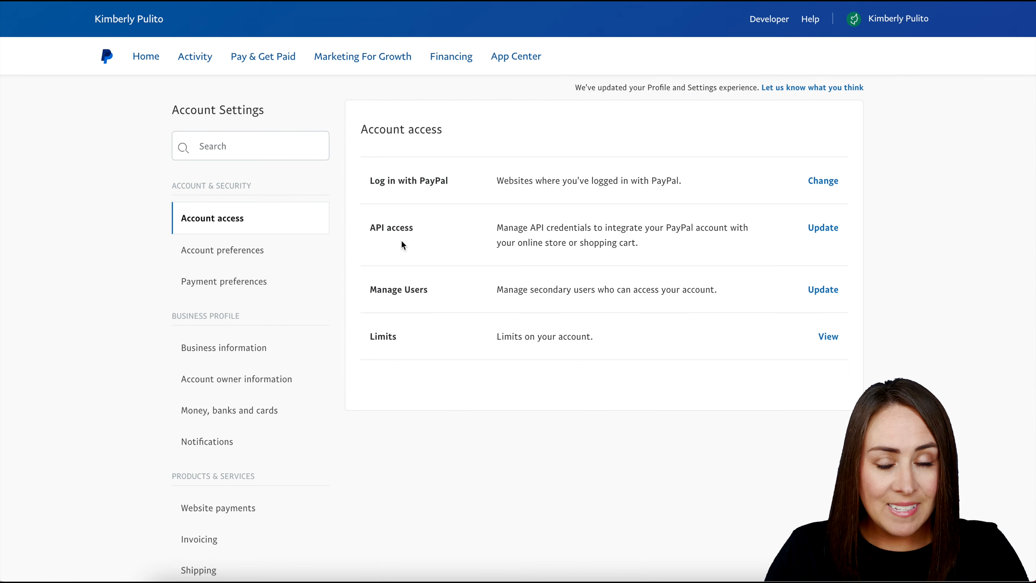
mouse_move(826, 243)
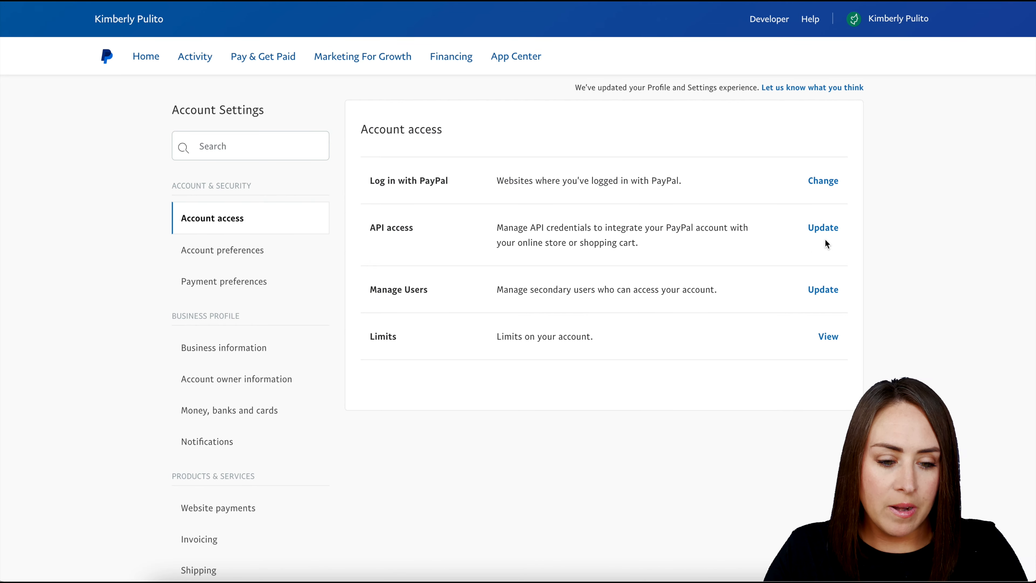
Step: Update API access to reach the page with REST, Braintree and NVP/SOAP integrations
click(822, 227)
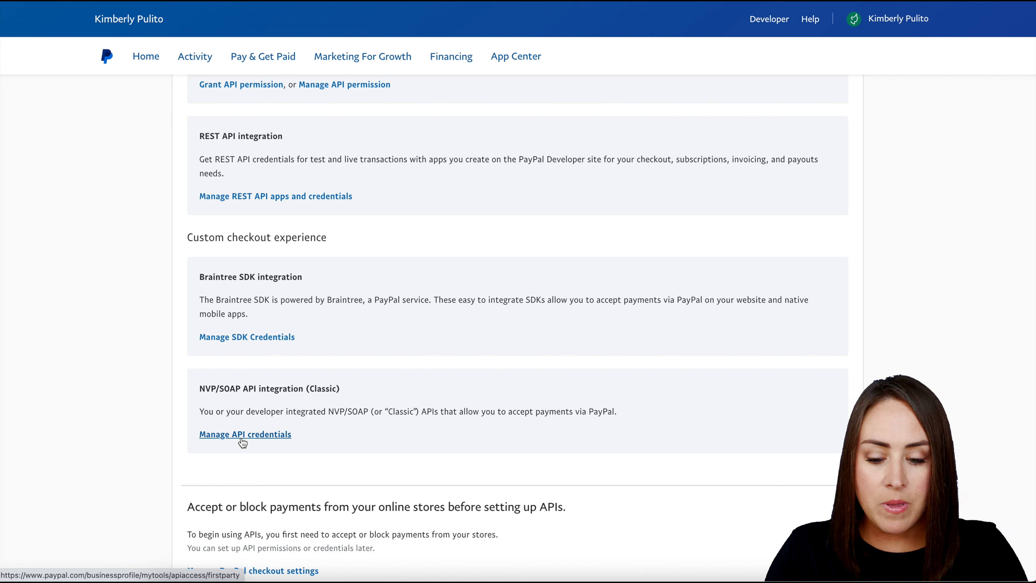
Step: Manage classic NVP/SOAP API credentials with Request API signature selected
click(245, 433)
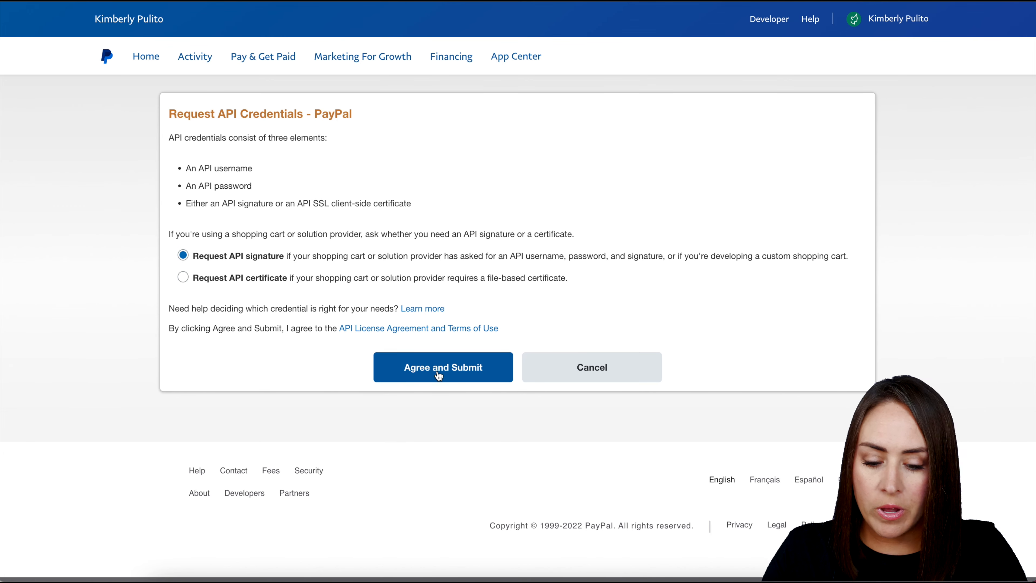
Step: Agree and submit to issue the API signature, showing hidden username, password and signature
click(443, 367)
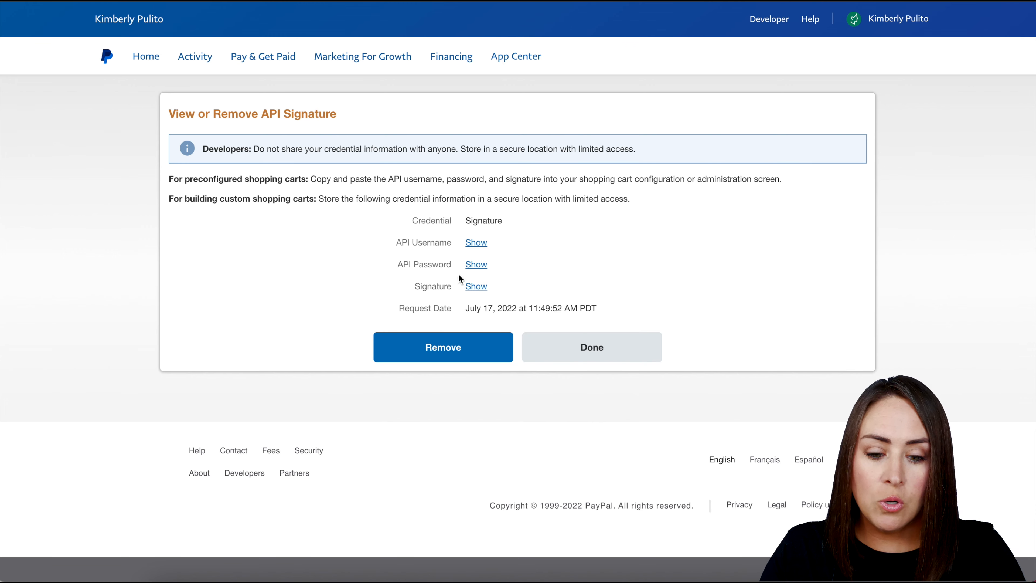
mouse_move(479, 301)
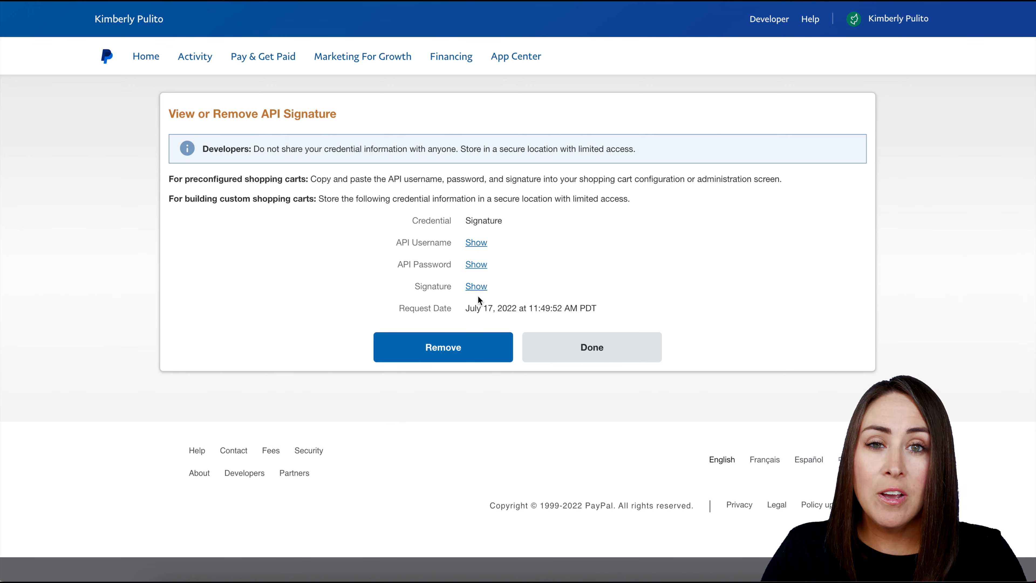